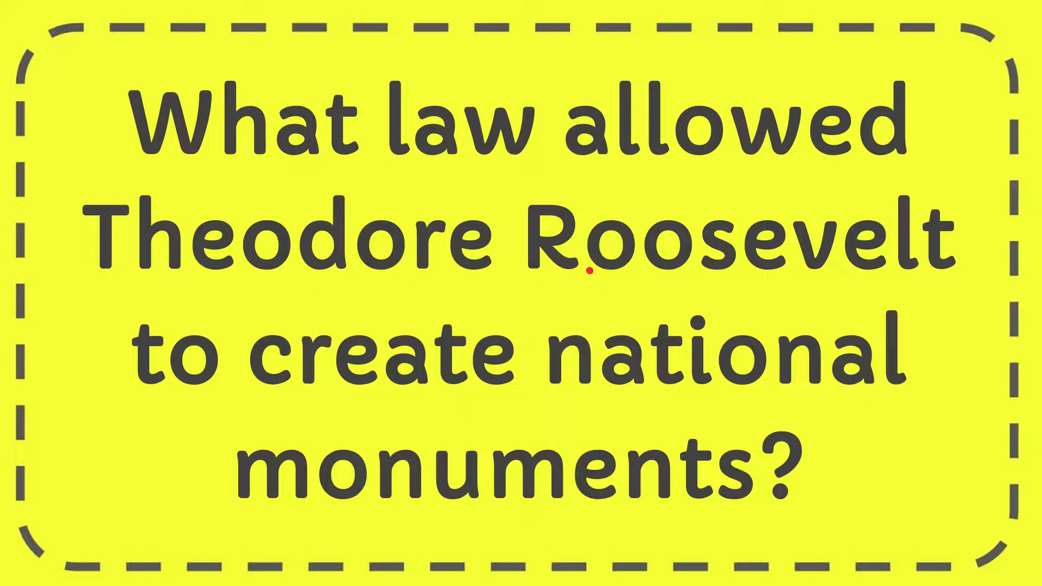
pyautogui.moveTo(655, 410)
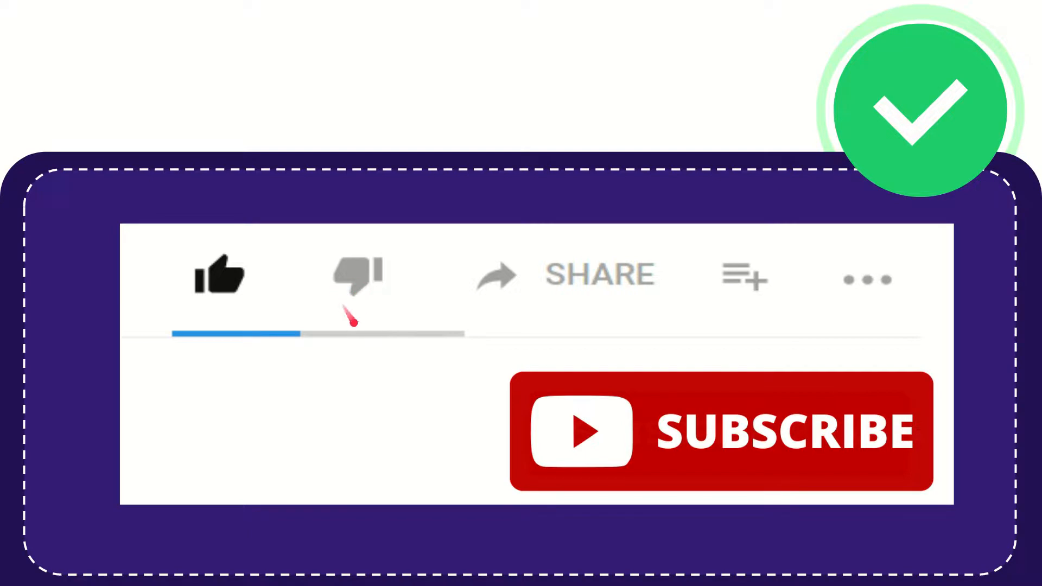
pyautogui.moveTo(611, 306)
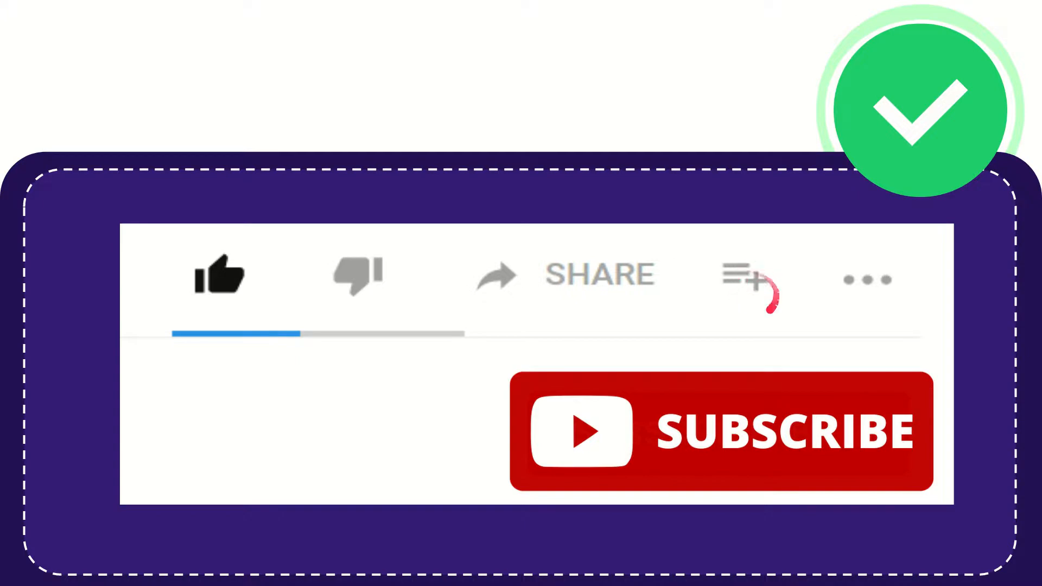
pyautogui.moveTo(890, 279)
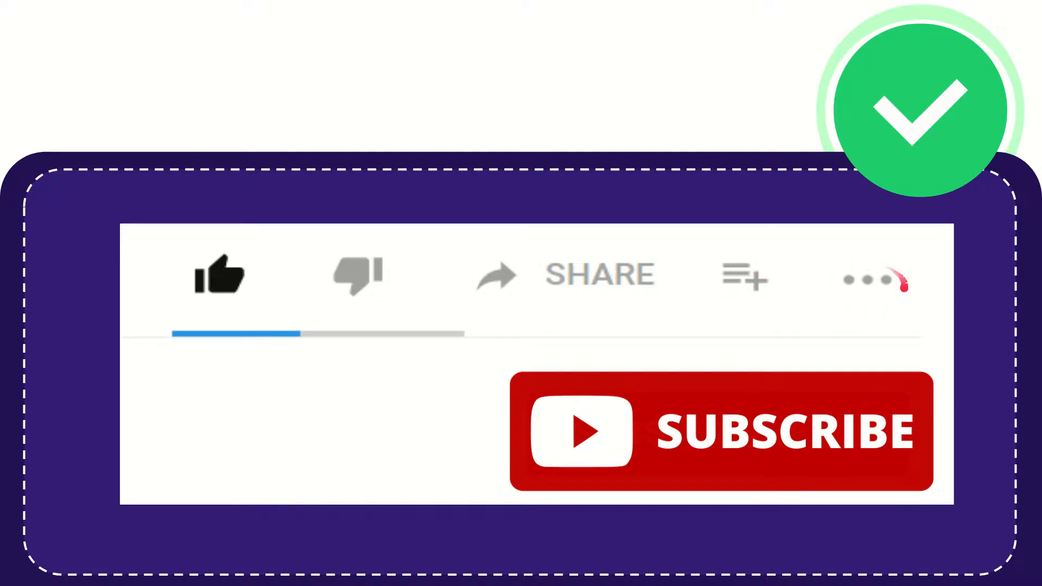